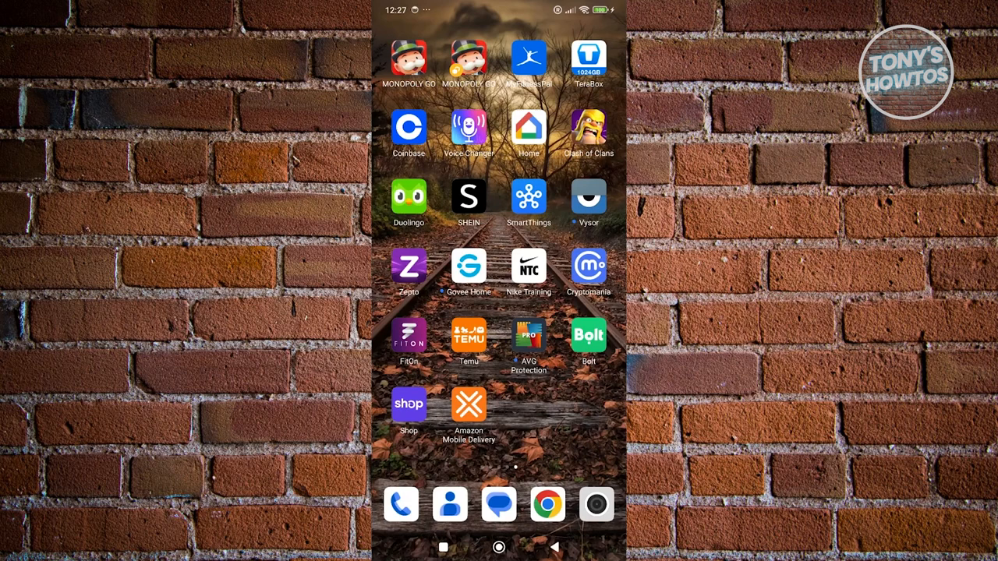
# Launch the Amazon Flex driver app from the home screen to its welcome screen.
pyautogui.click(468, 406)
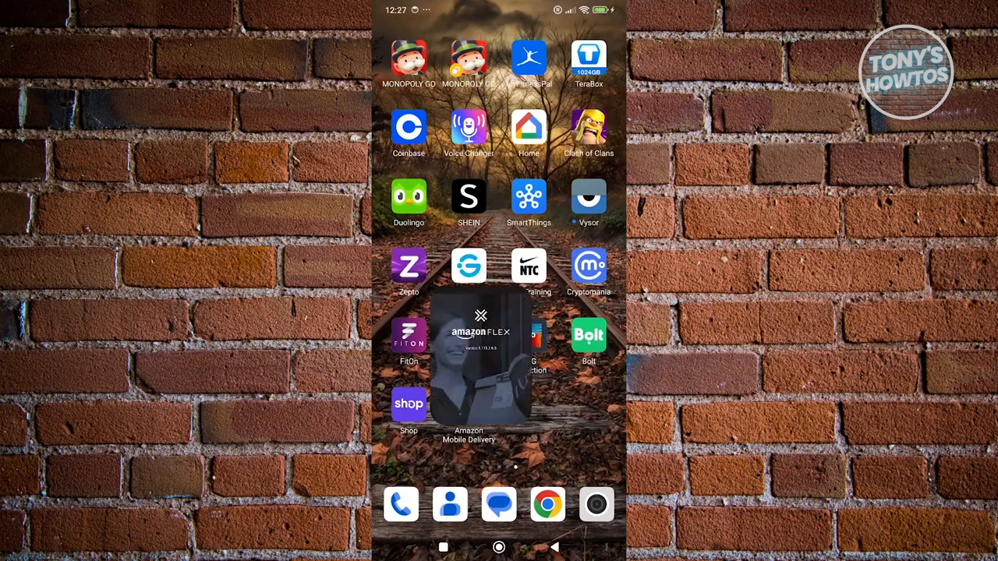
pyautogui.click(481, 374)
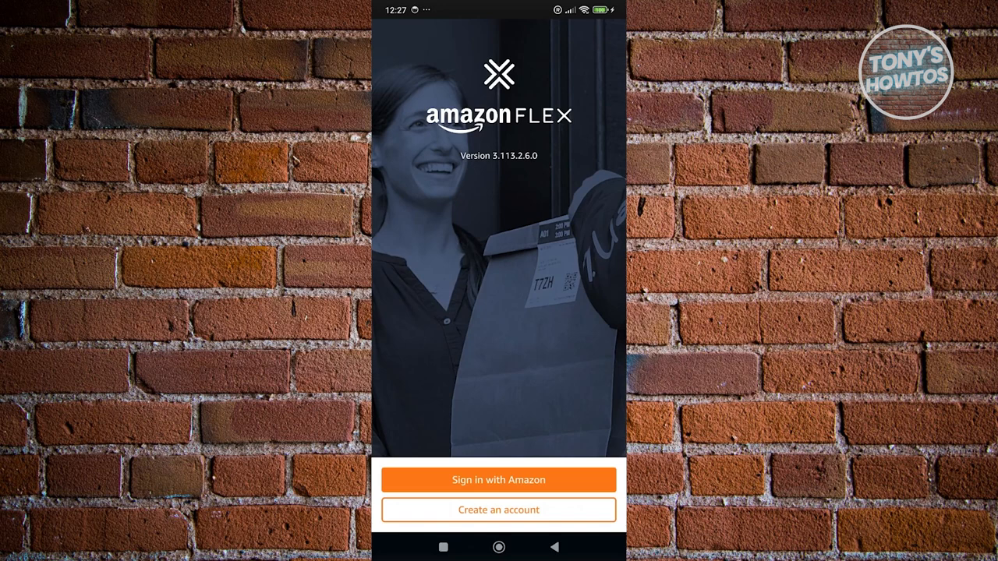
# Continue past the welcome and permissions overview, allowing camera, location, notifications and phone calls.
pyautogui.click(499, 480)
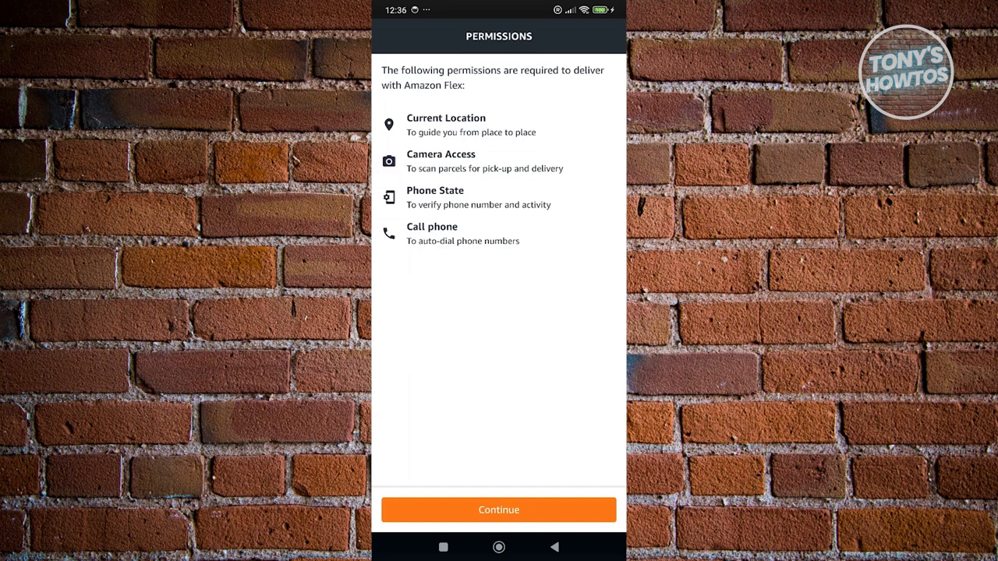
pyautogui.click(499, 510)
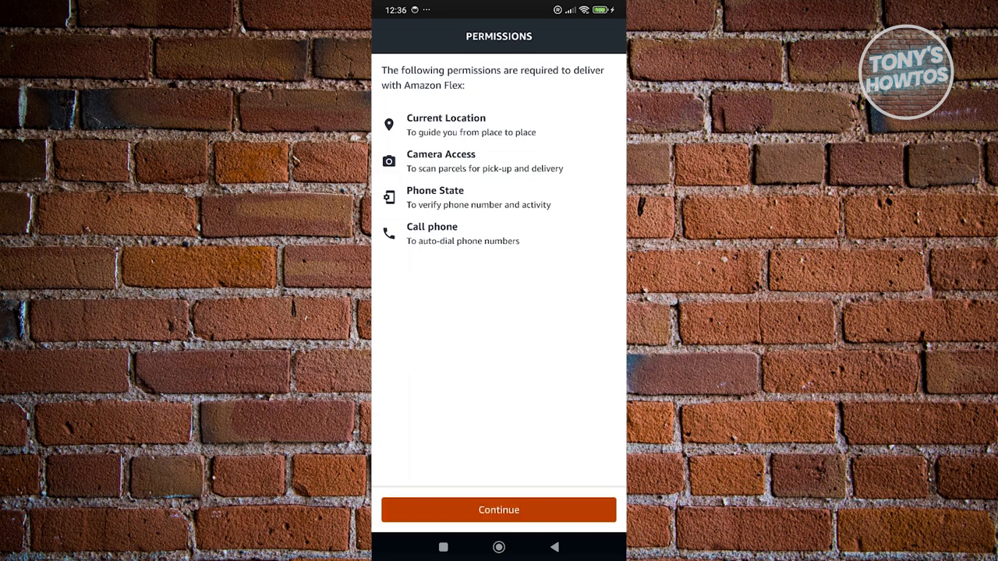
pyautogui.click(499, 509)
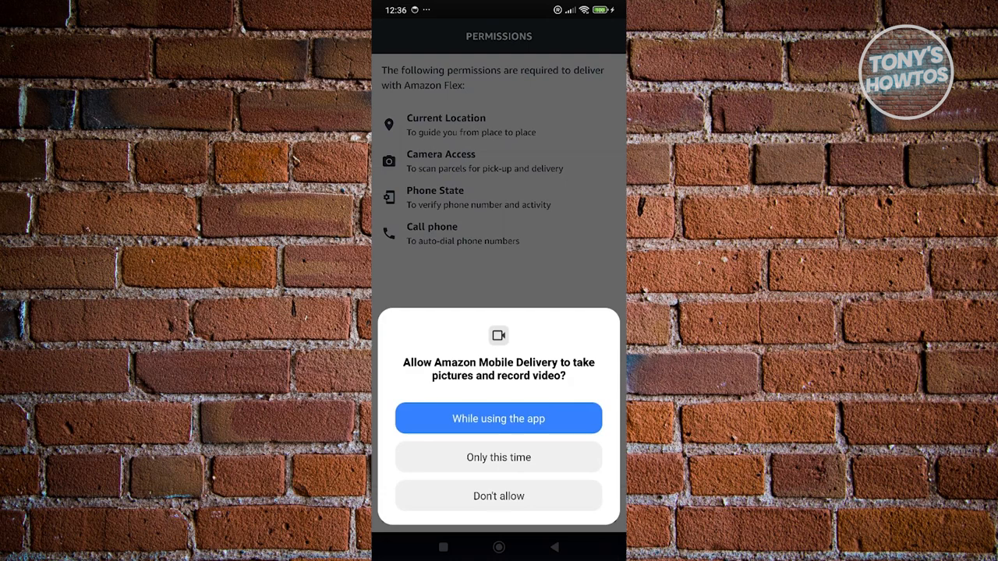
pyautogui.click(499, 418)
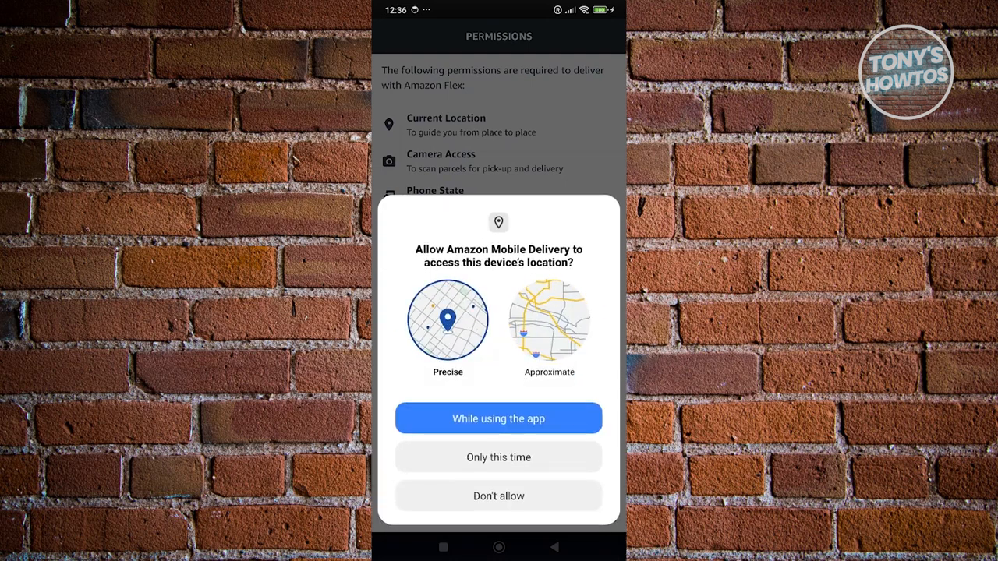
pyautogui.click(499, 417)
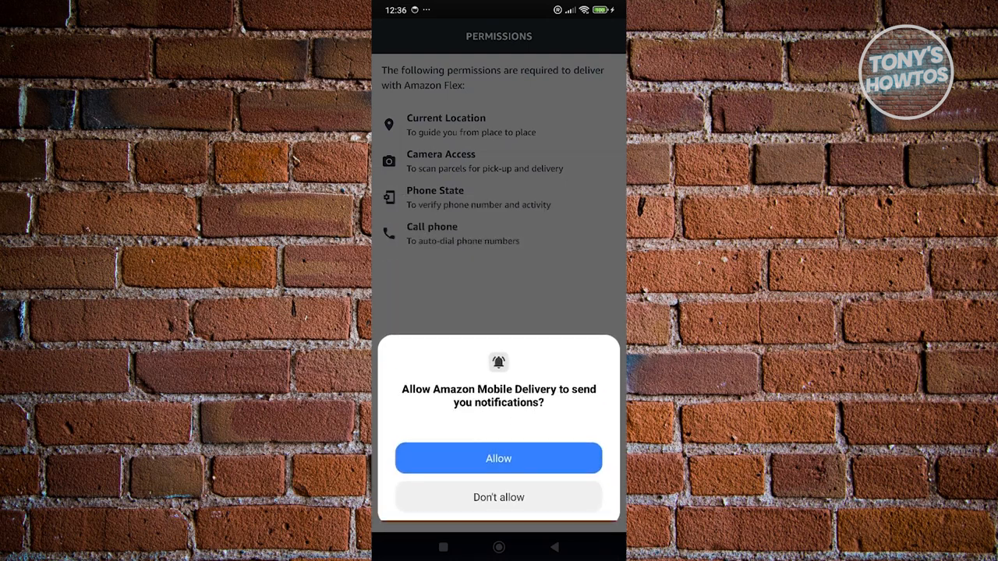
pyautogui.click(499, 459)
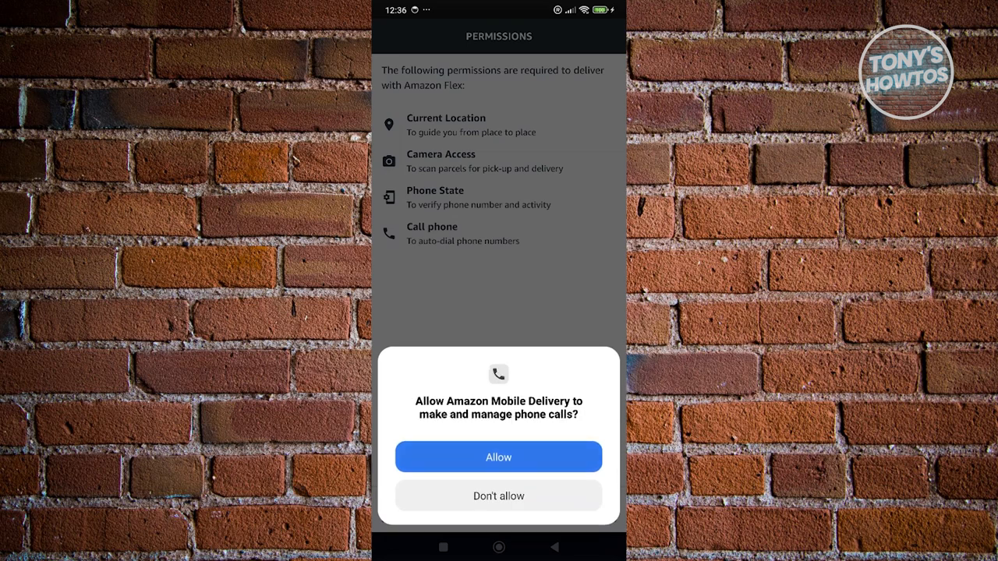
pyautogui.click(499, 457)
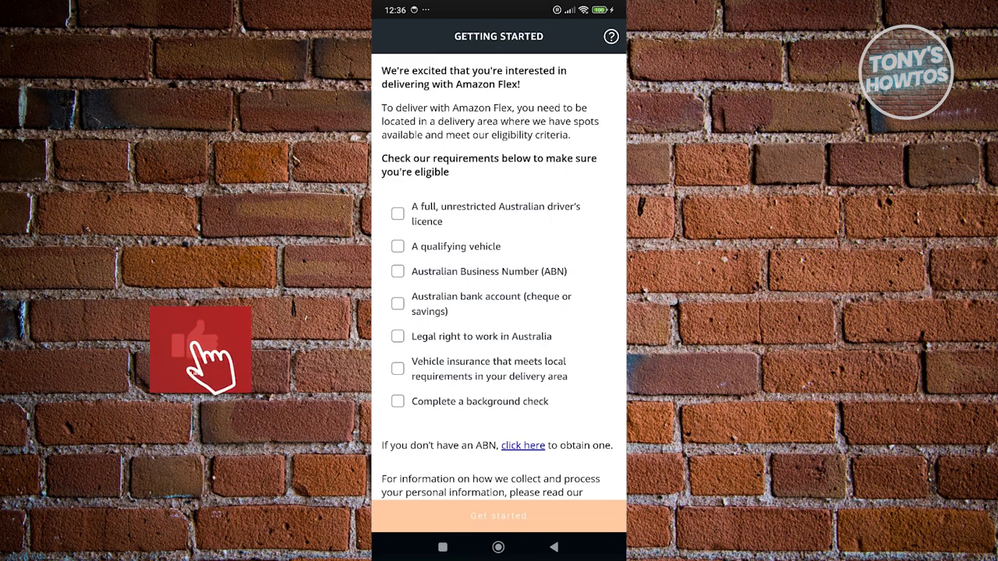
# Tick the Australian eligibility requirements, including a full driver's licence, and get started.
pyautogui.click(199, 351)
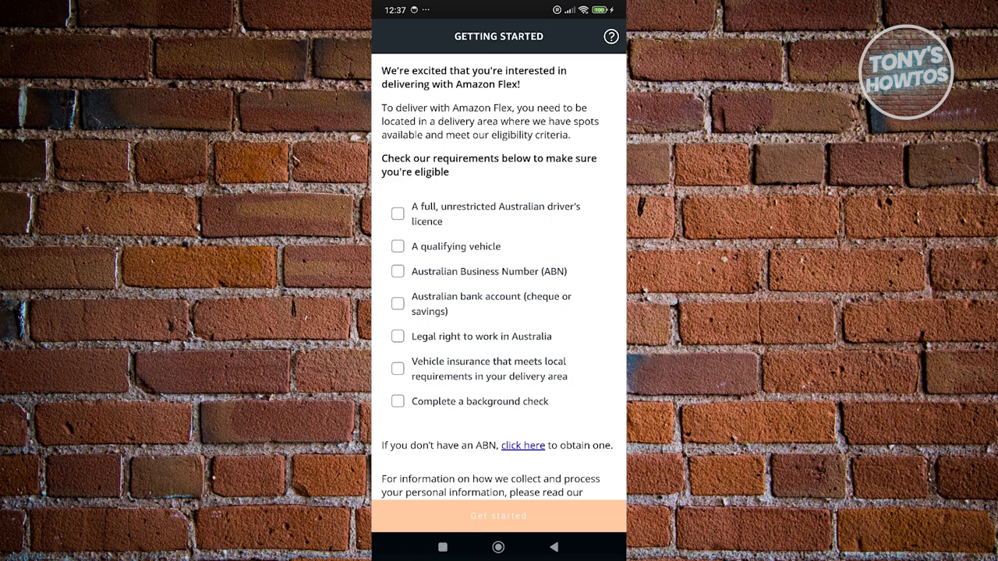
pyautogui.click(397, 214)
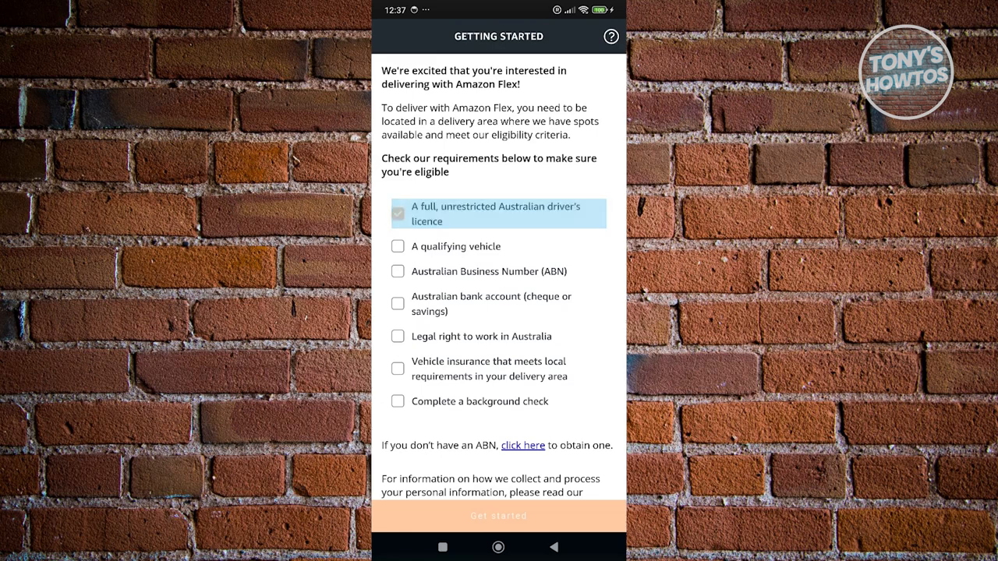
pyautogui.click(398, 214)
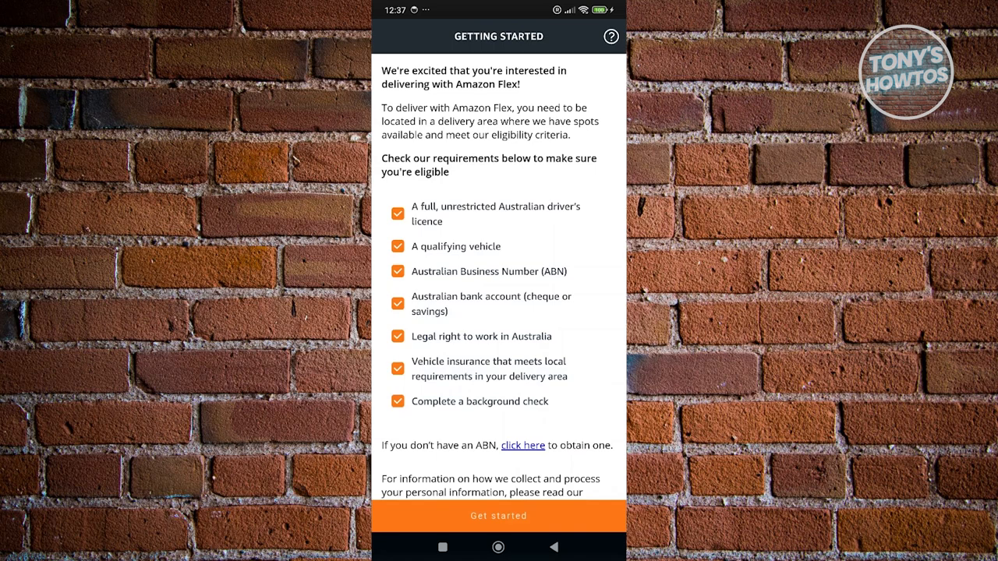
pyautogui.click(499, 515)
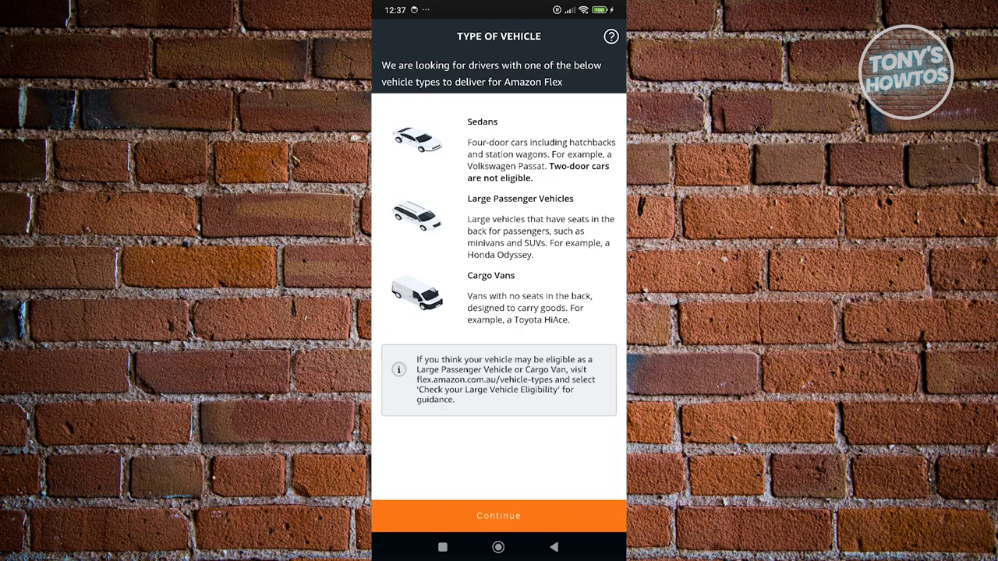
# Continue past the vehicle overview and choose Sedan as the mode of transportation.
pyautogui.click(499, 515)
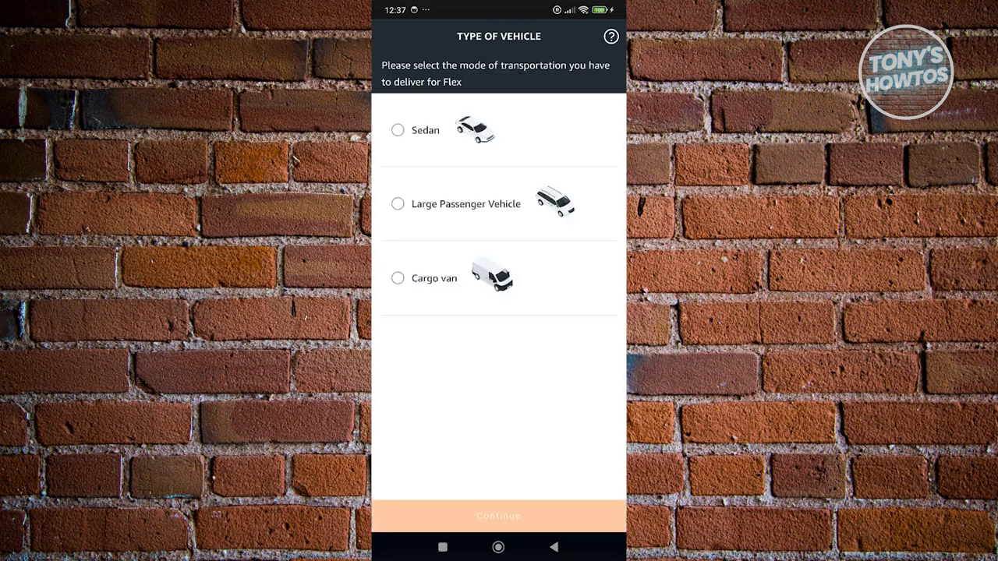
pyautogui.click(398, 129)
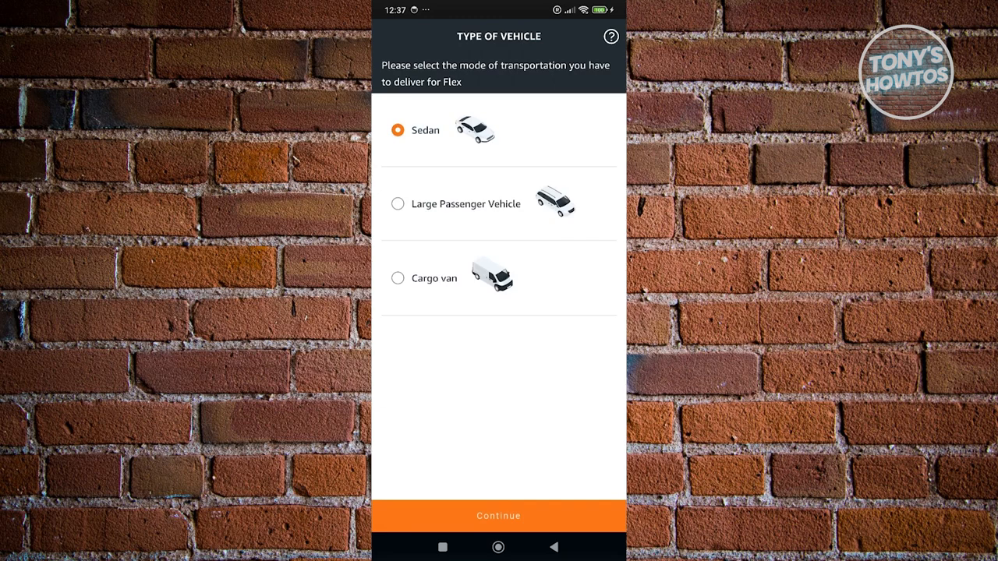
pyautogui.click(497, 514)
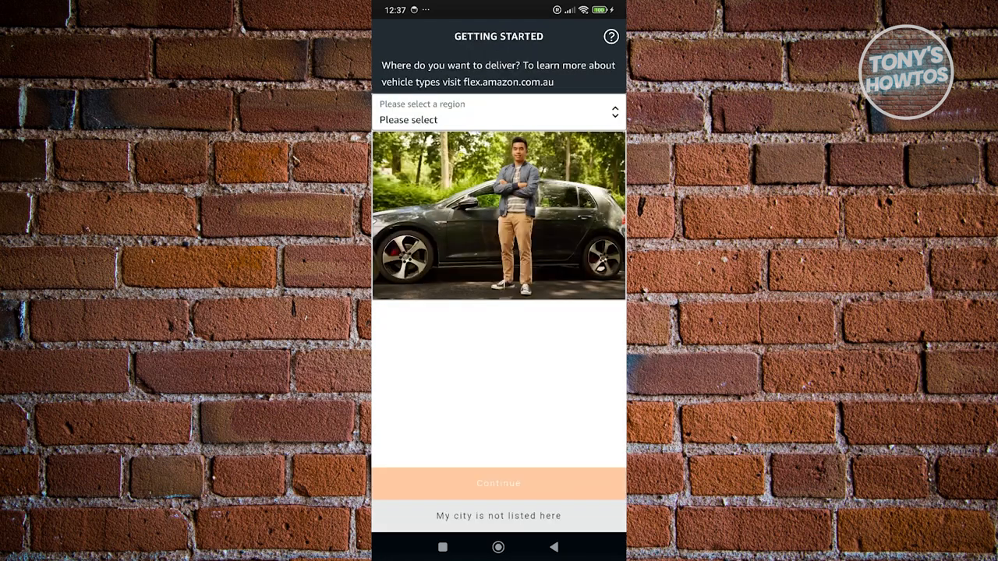
# Pick Brisbane from the delivery region list and continue.
pyautogui.click(499, 119)
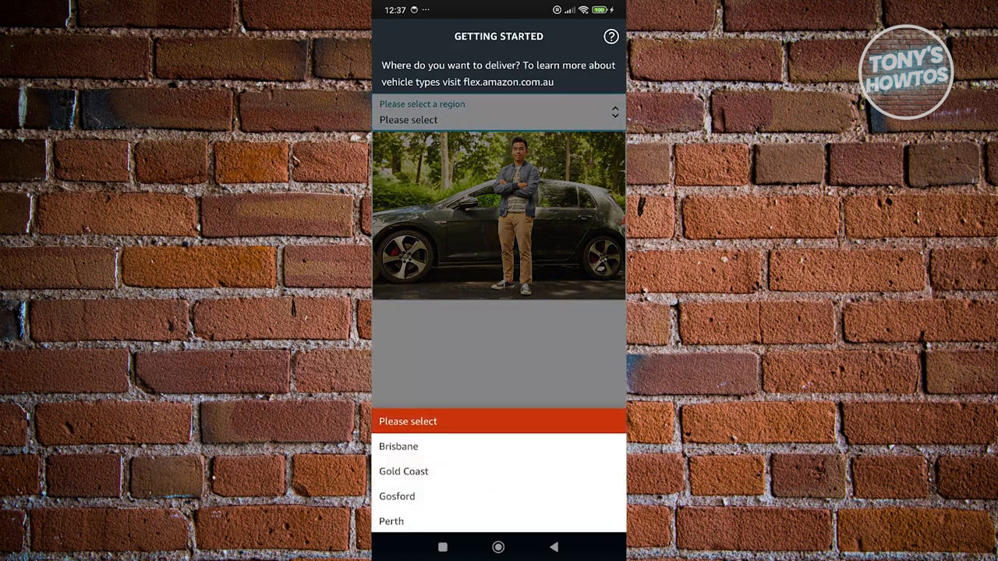
pyautogui.click(400, 446)
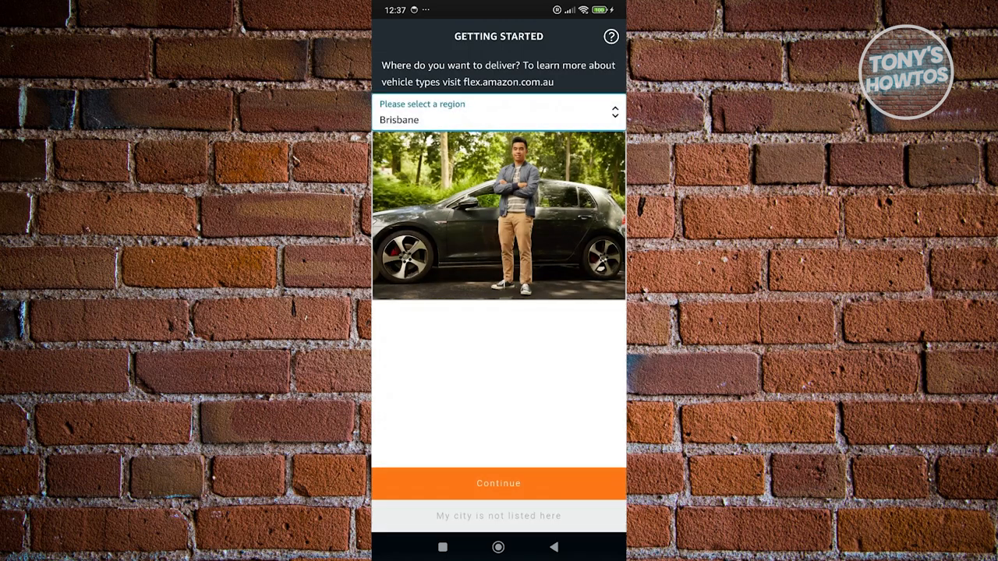
pyautogui.click(499, 483)
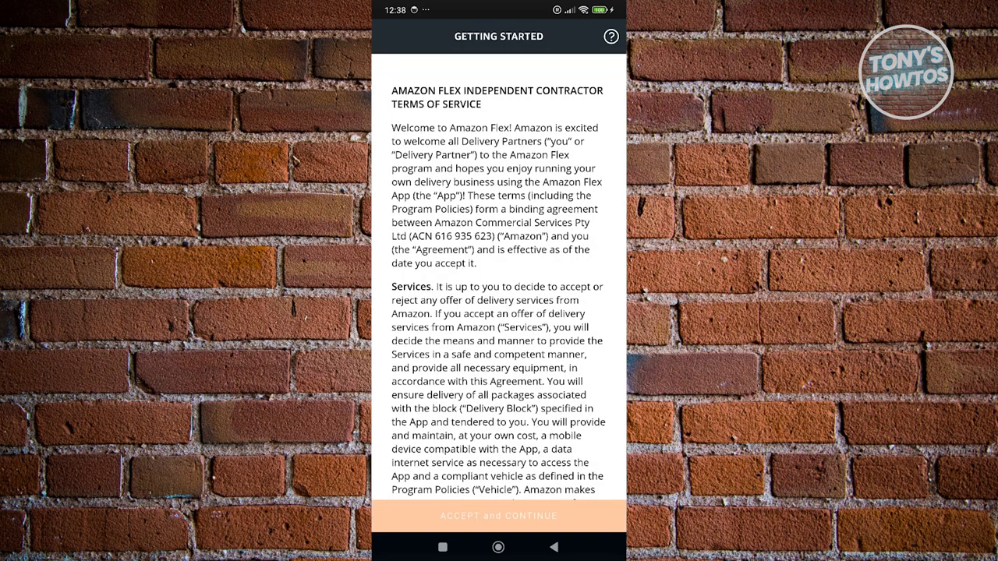
# Read to the end of the contractor terms, tick 'I agree to and accept the above' and accept.
pyautogui.scroll(-3)
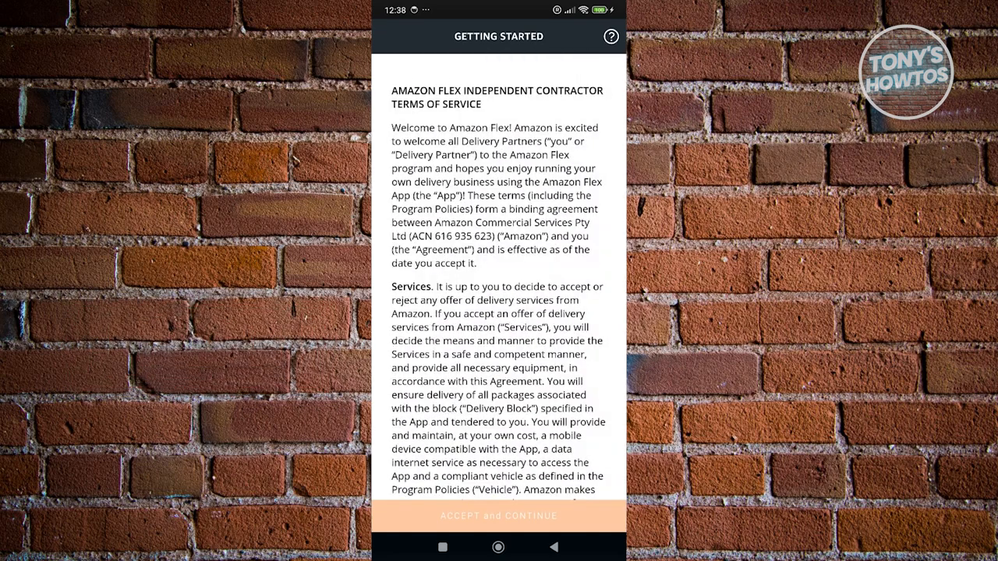
pyautogui.scroll(-3)
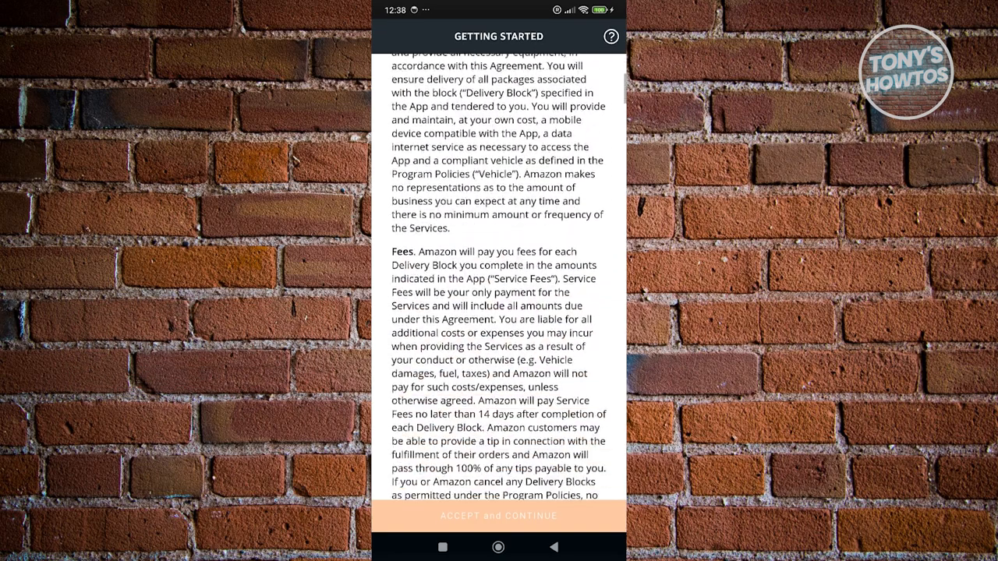
pyautogui.scroll(-3)
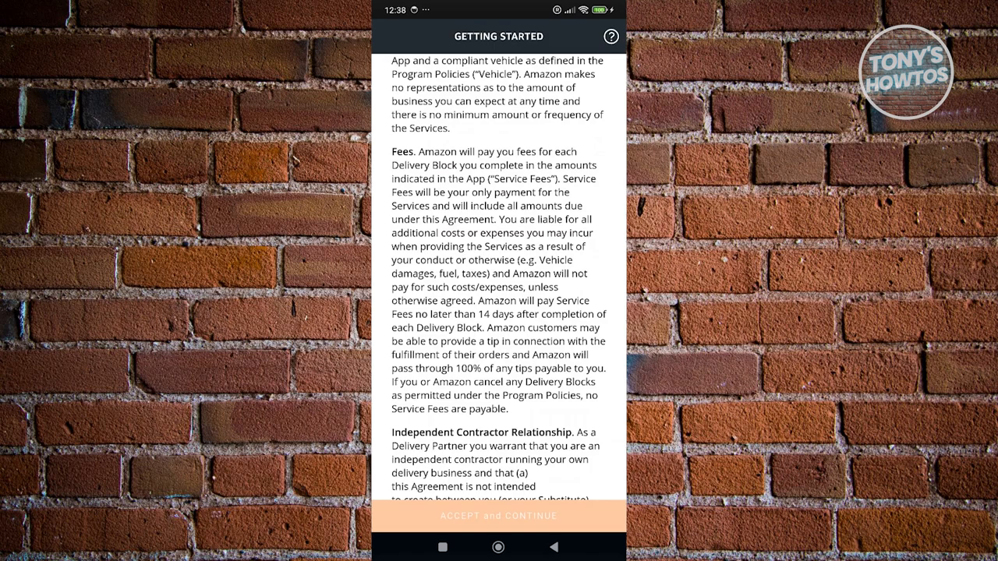
pyautogui.scroll(-3)
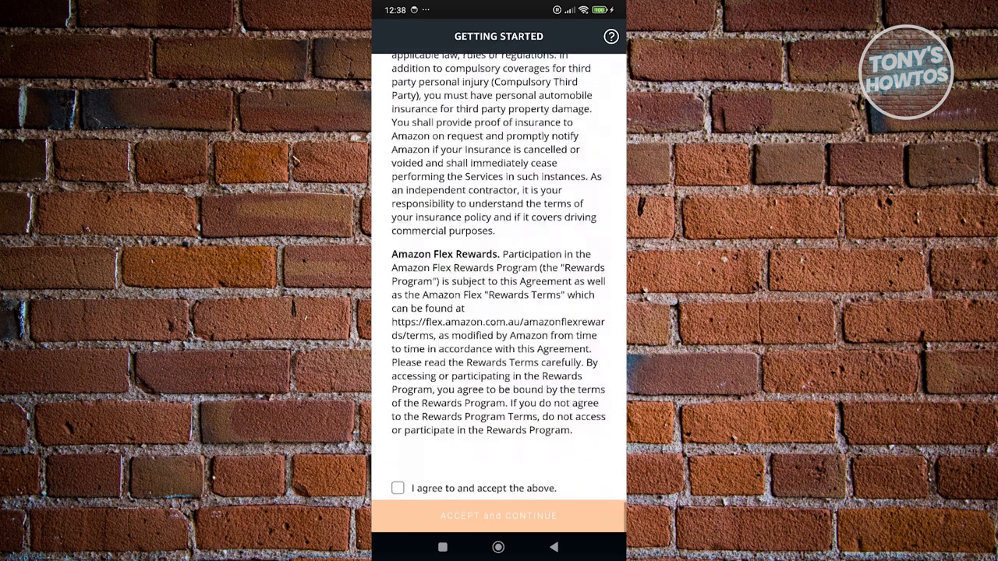
pyautogui.click(398, 488)
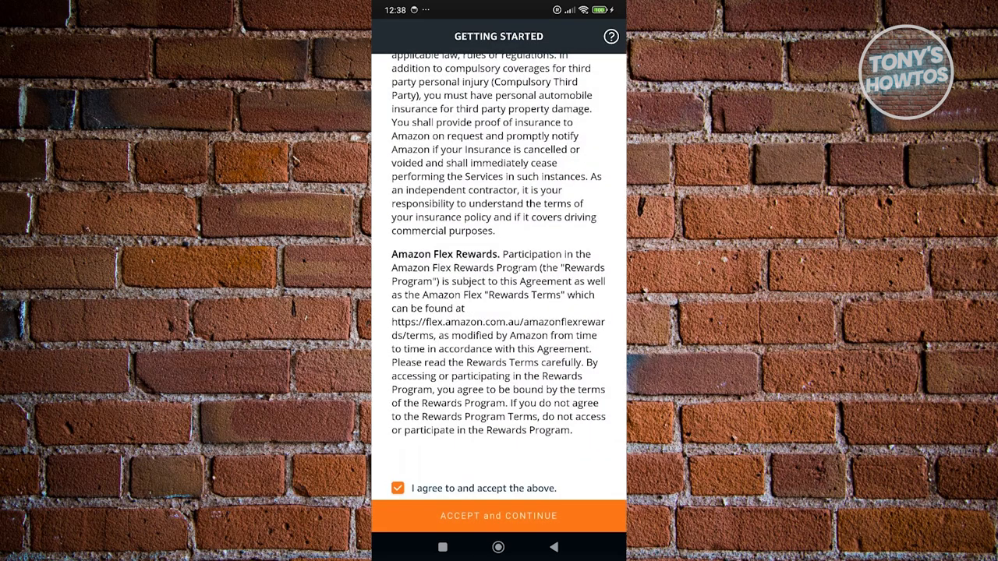
pyautogui.click(498, 514)
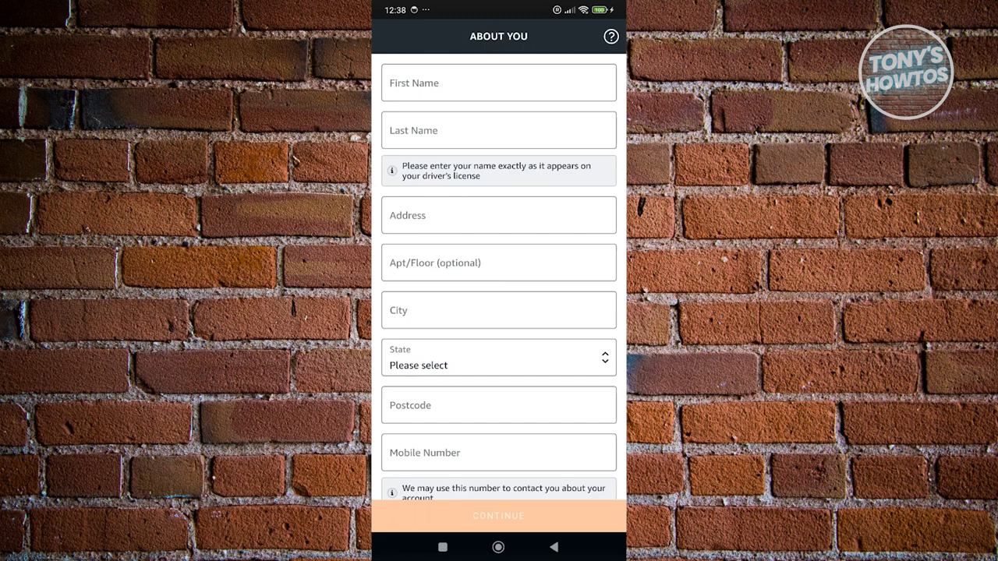
pyautogui.scroll(-3)
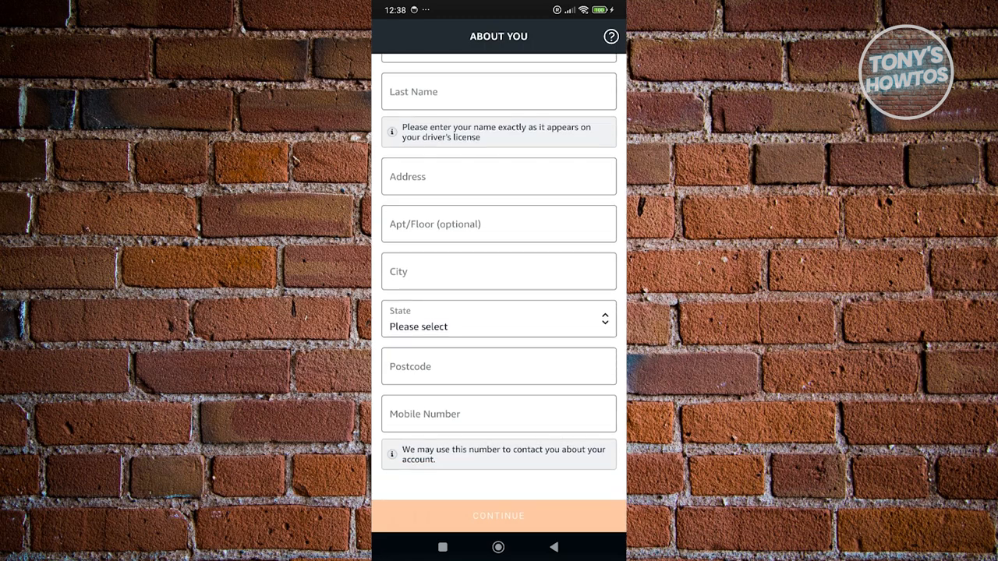